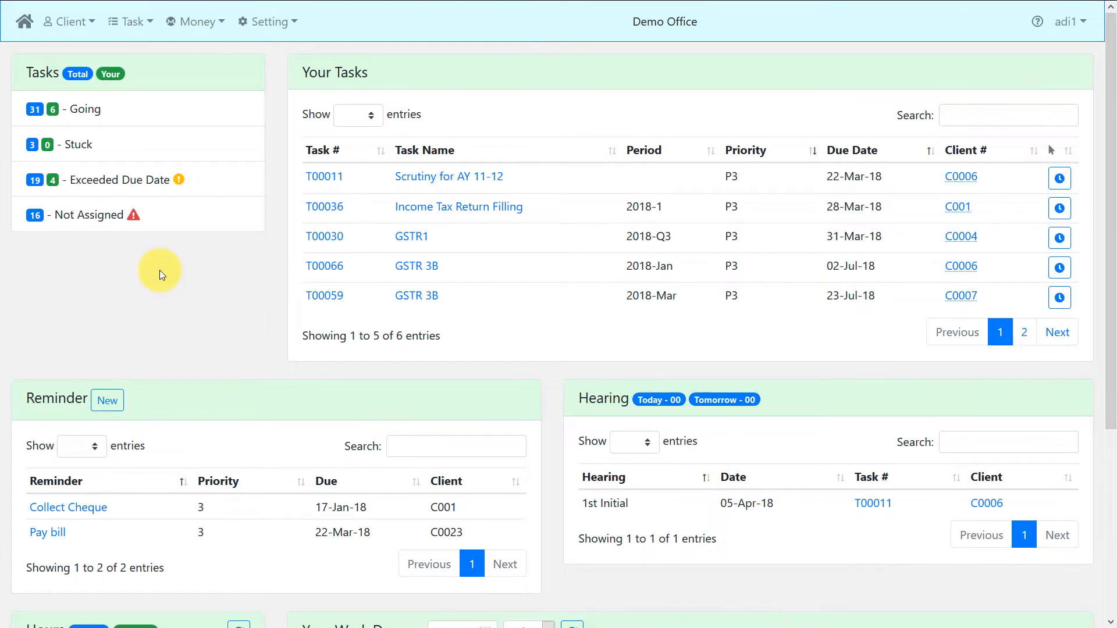
# Open the Task List page from the Task menu in the top bar.
pyautogui.click(128, 21)
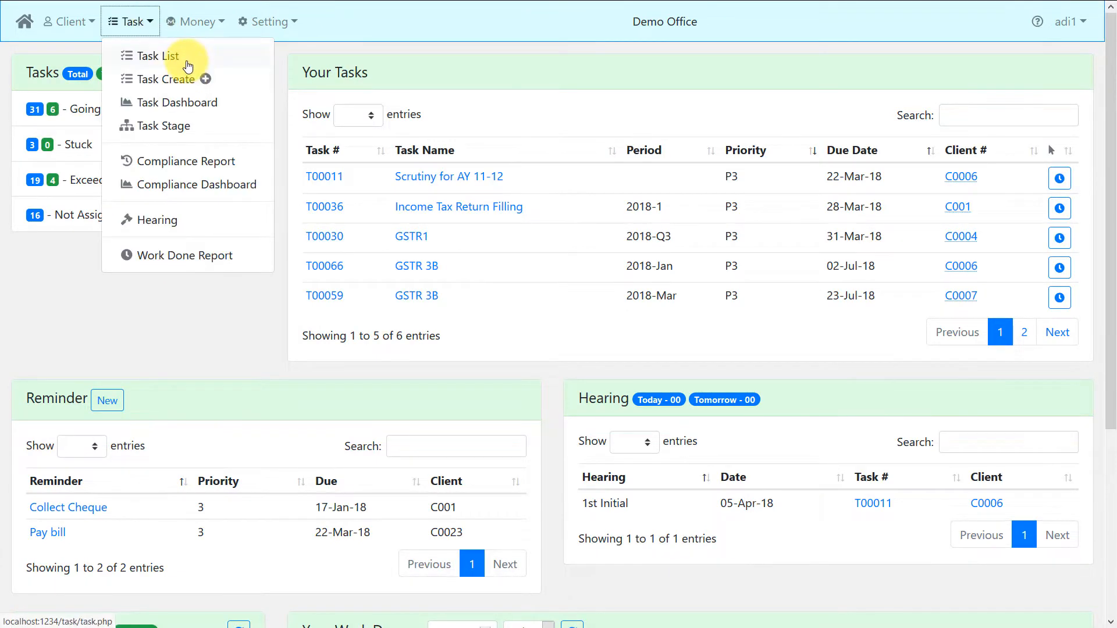
pyautogui.click(154, 56)
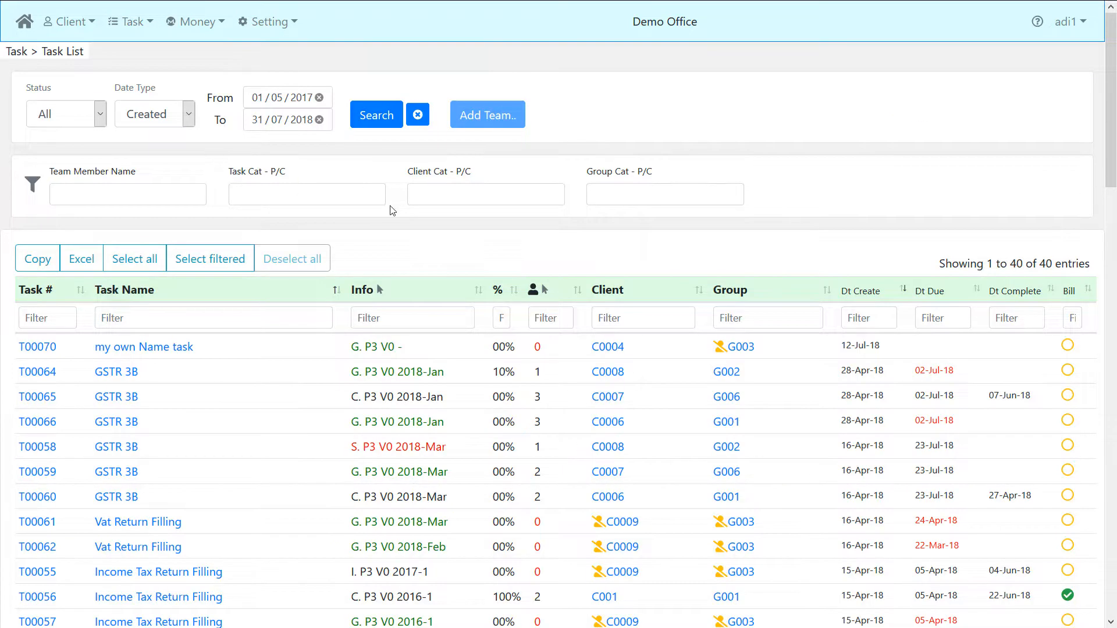
# Scroll down the task table to older tasks from February 2018, showing team-member counts.
pyautogui.scroll(-3)
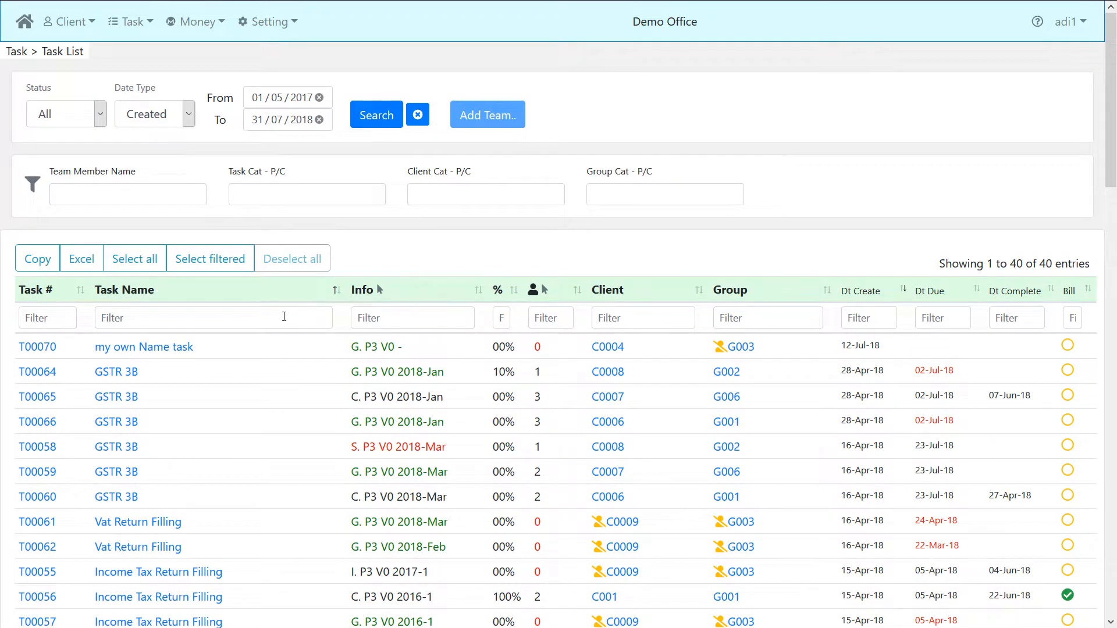
pyautogui.scroll(-3)
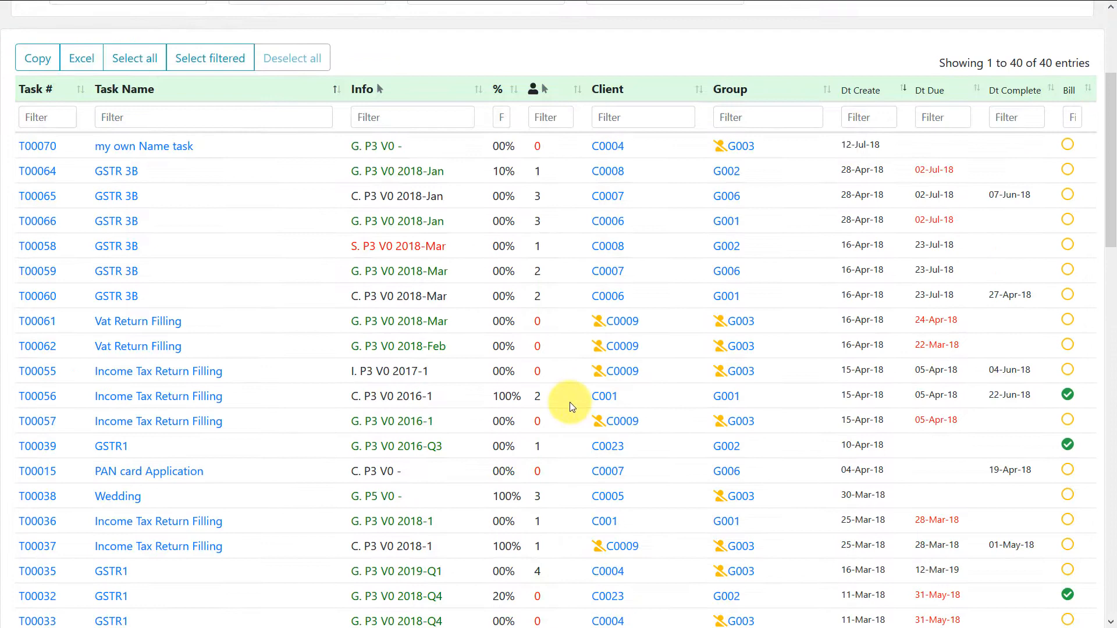
pyautogui.scroll(-3)
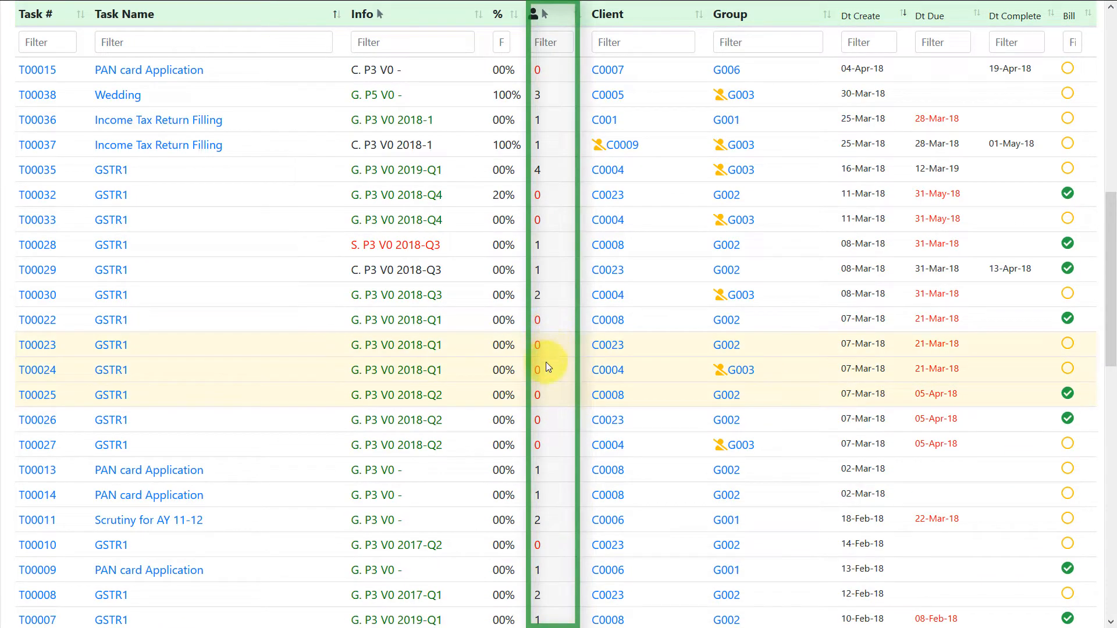
pyautogui.moveTo(548, 397)
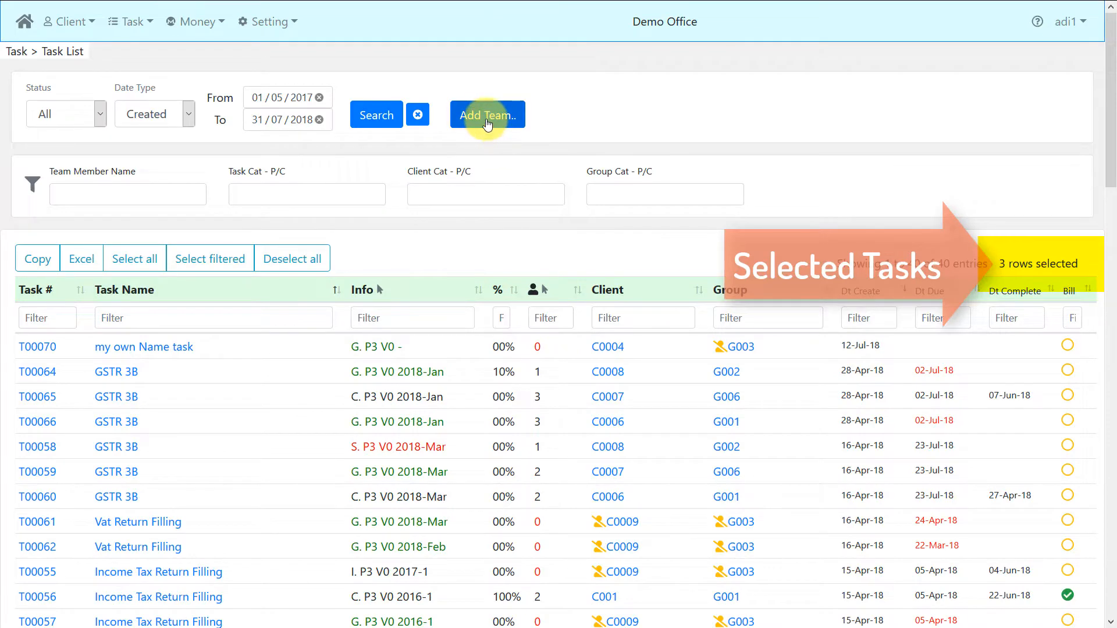
# Search for and add team members adi1 and adi3 to the team update form.
pyautogui.click(487, 114)
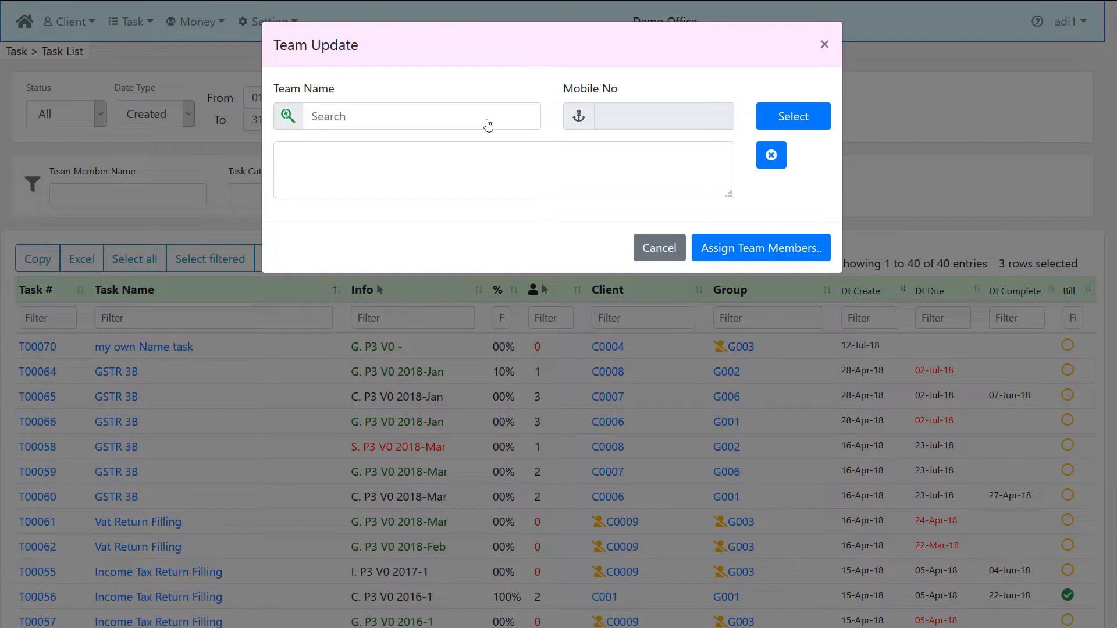
pyautogui.write('a')
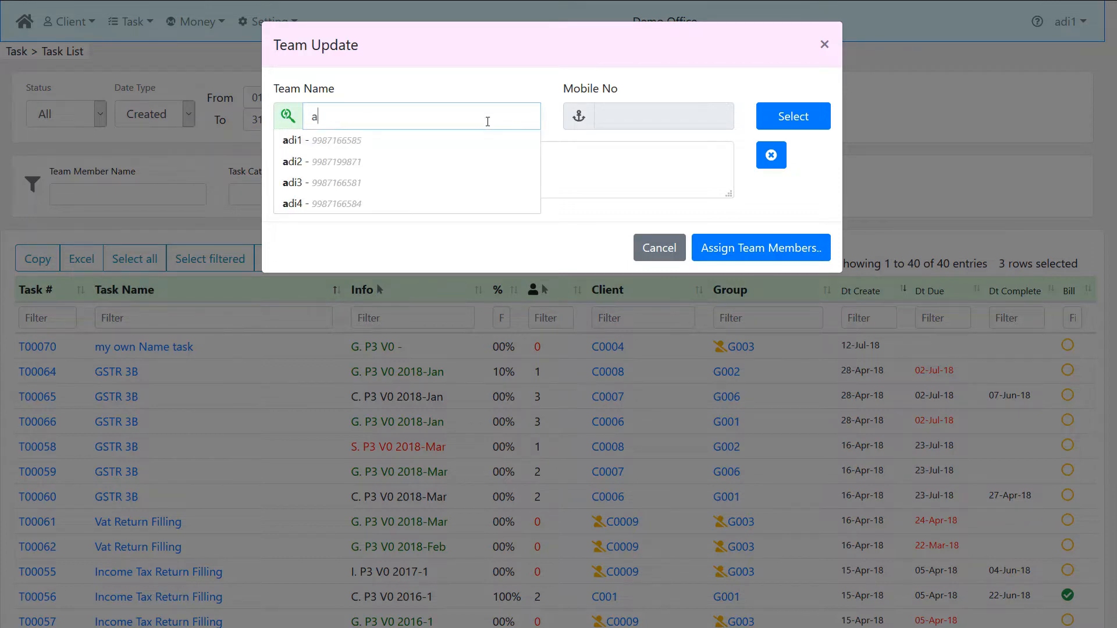
pyautogui.click(292, 140)
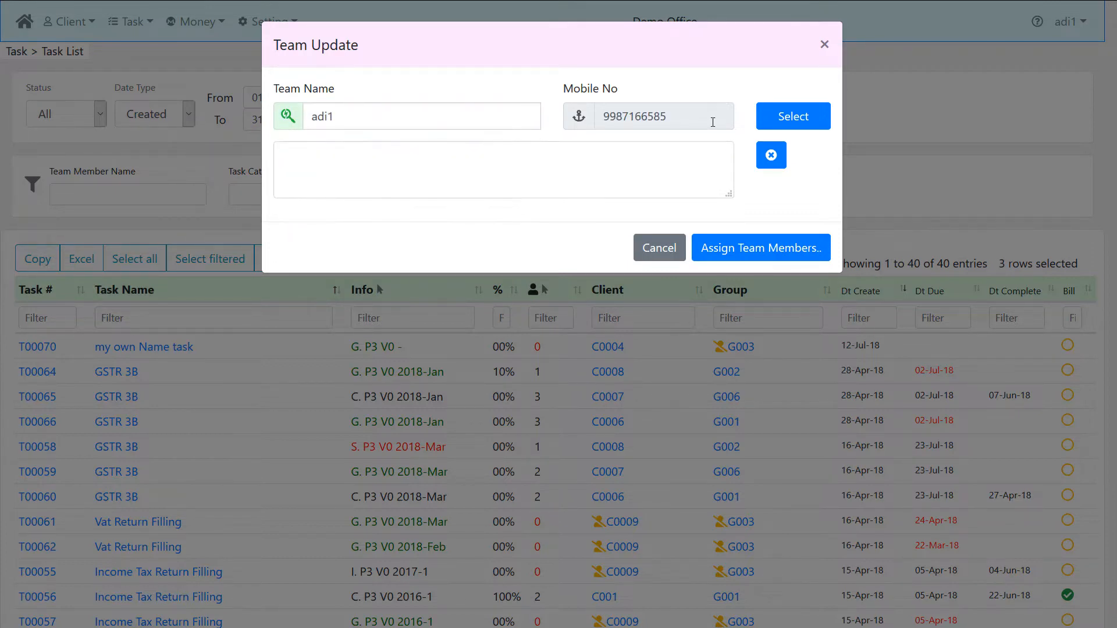
pyautogui.click(792, 116)
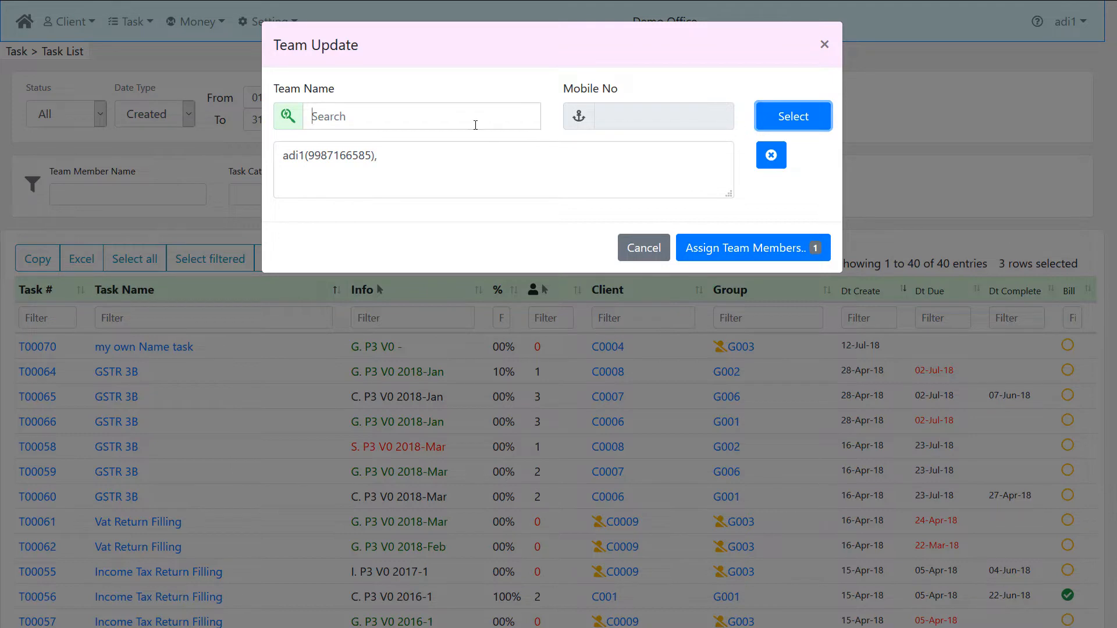
pyautogui.write('ad')
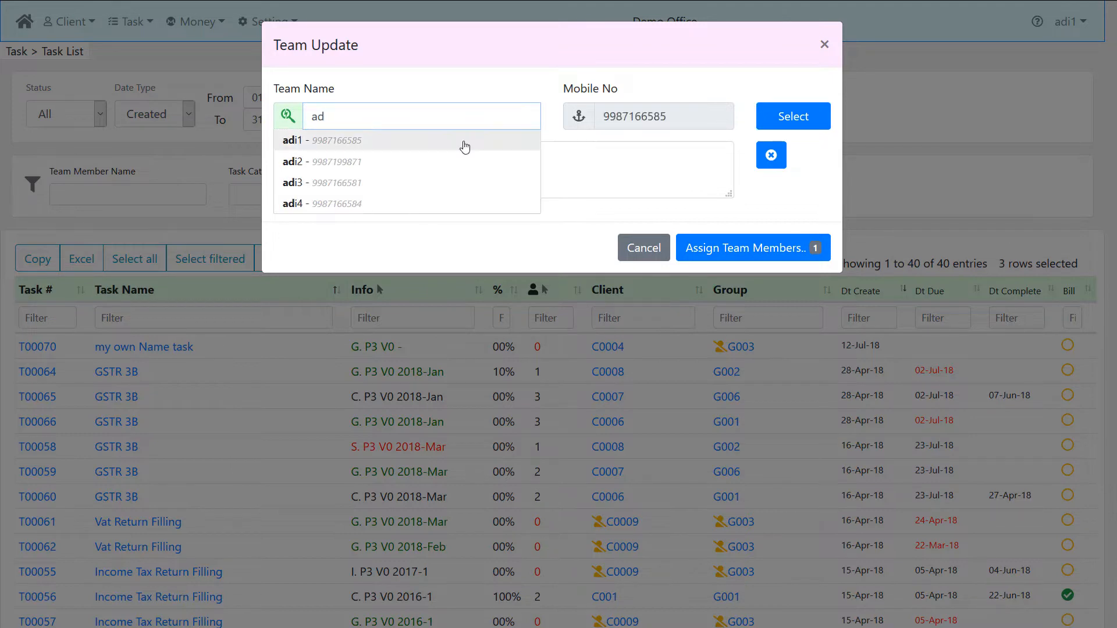
pyautogui.click(320, 182)
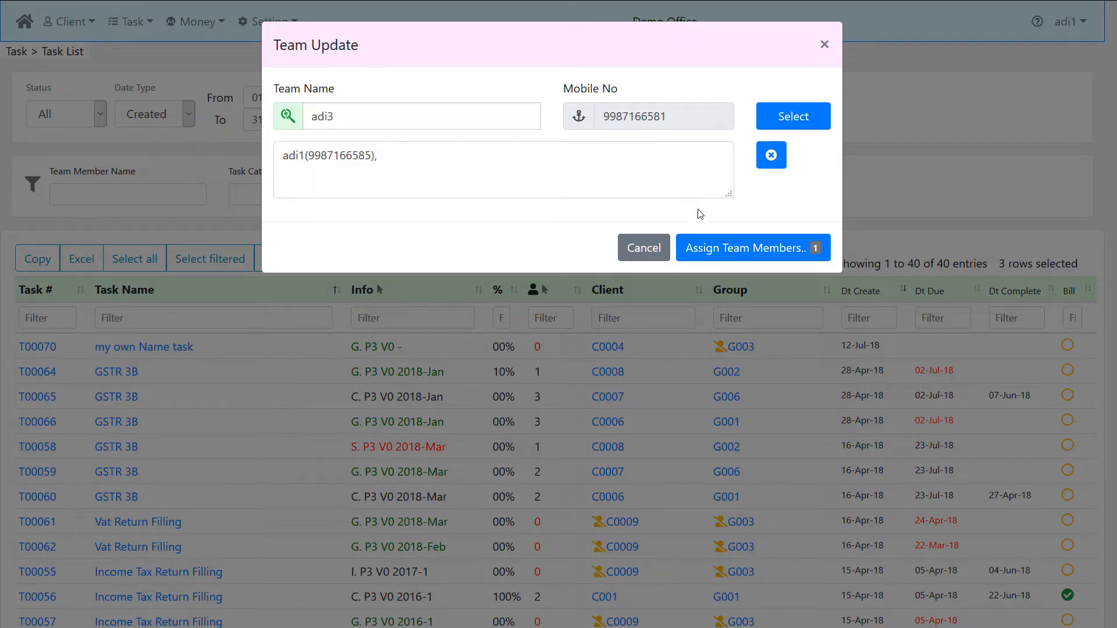
pyautogui.click(792, 116)
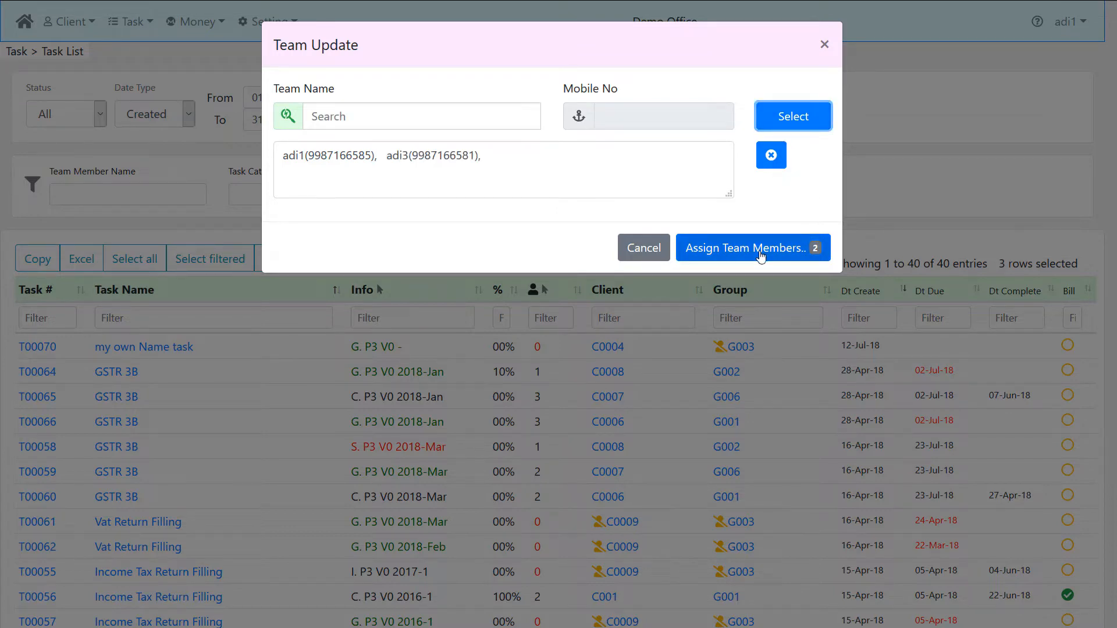
# Assign adi1 and adi3 to the three GSTR1 tasks, confirm, and reload the list.
pyautogui.click(748, 248)
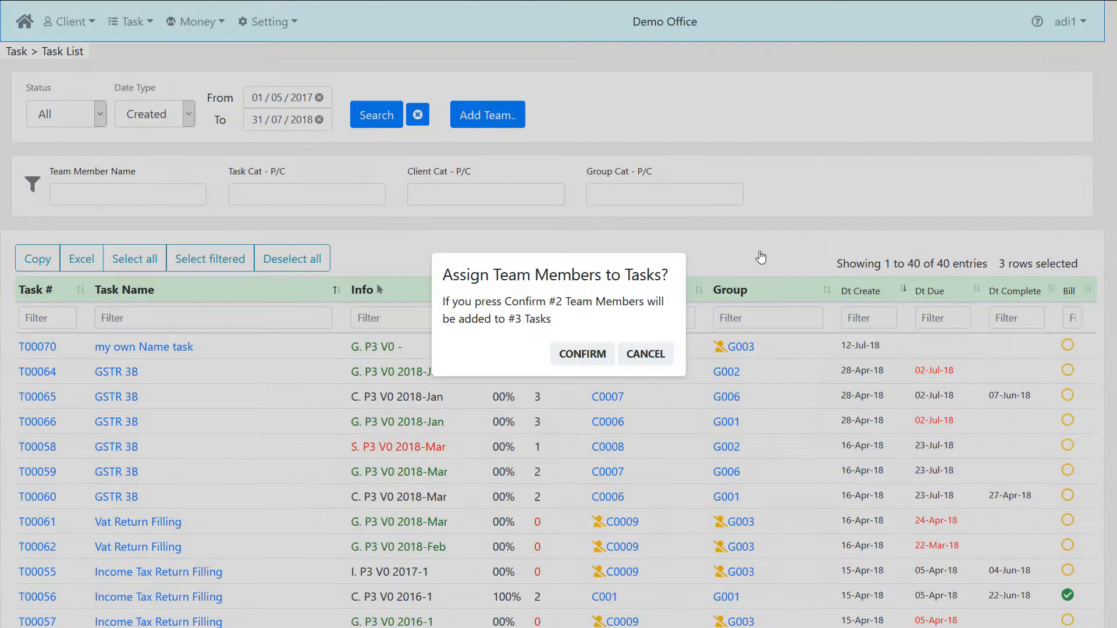
pyautogui.click(581, 354)
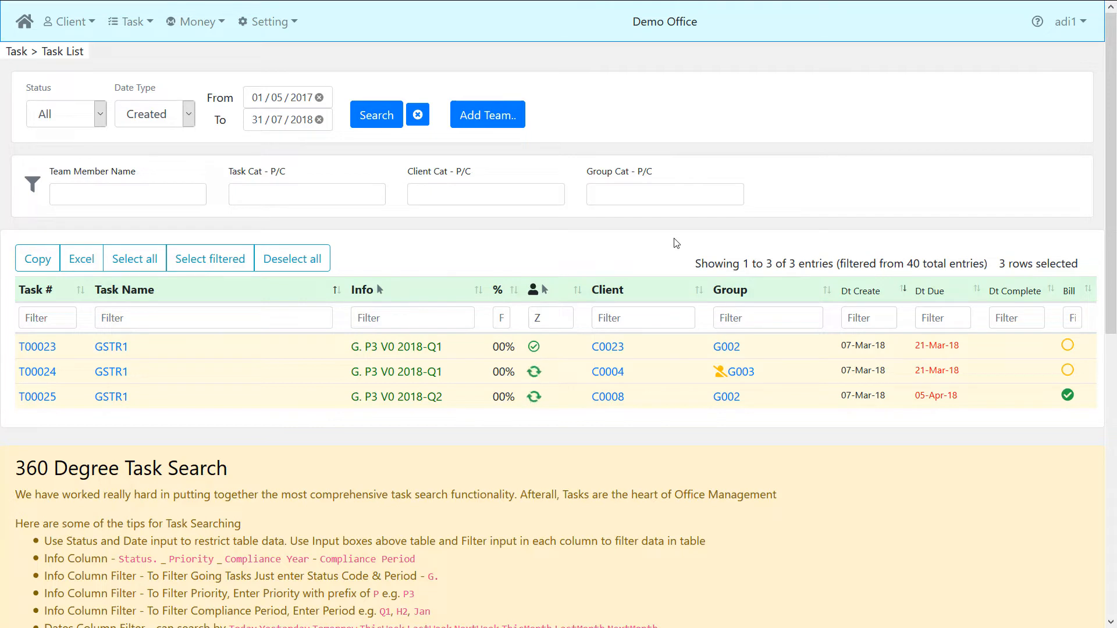
pyautogui.click(533, 371)
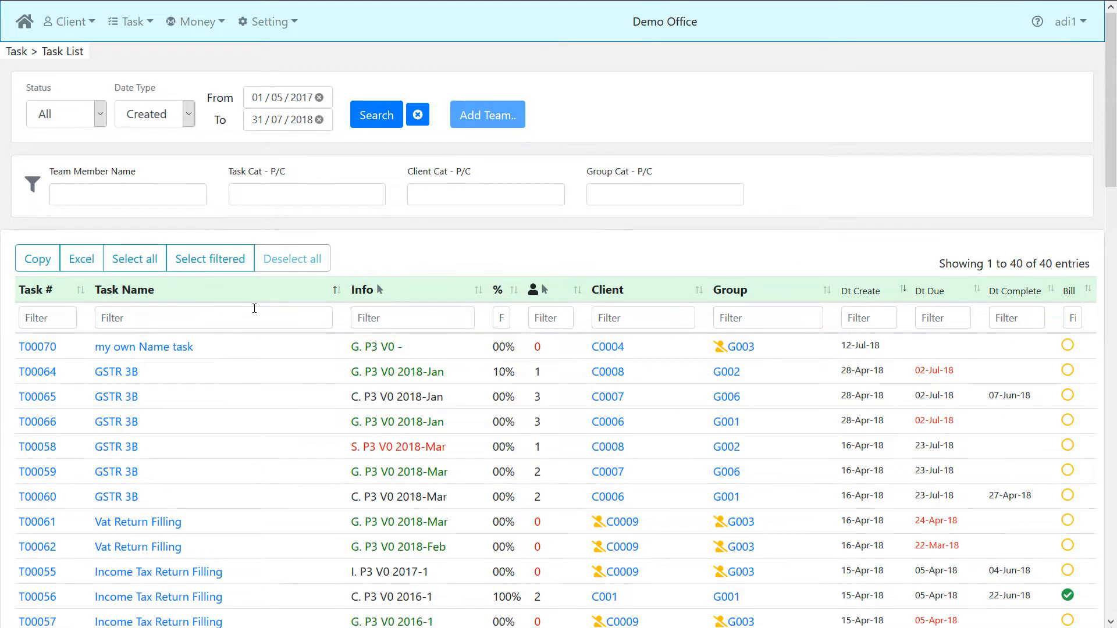
# Filter tasks by name 'gstr1' and team count 0, then select all six results.
pyautogui.click(212, 317)
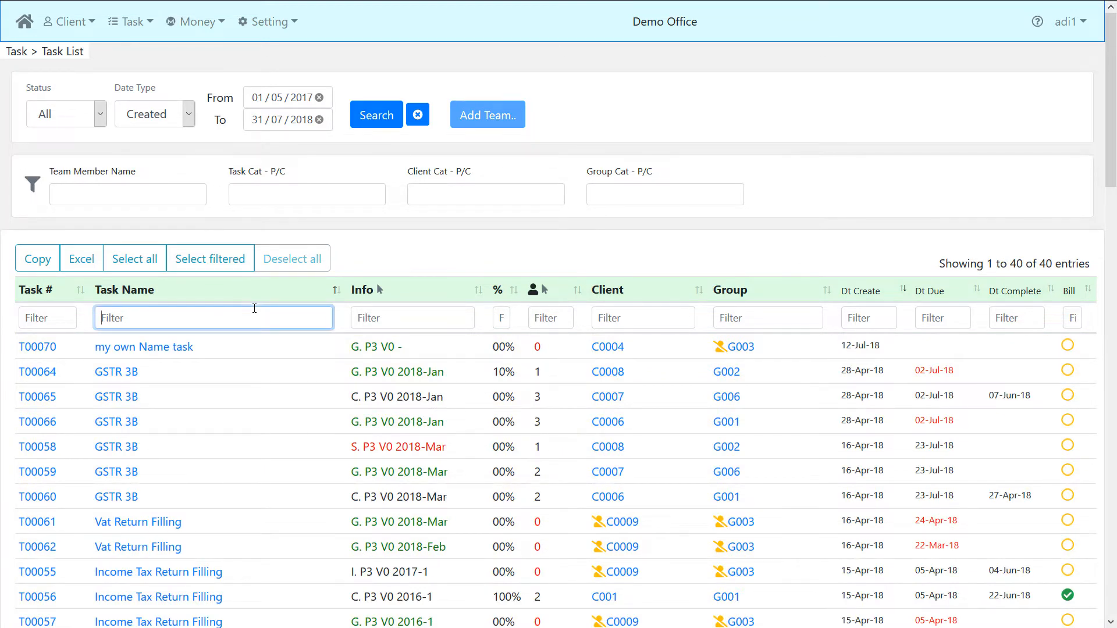
pyautogui.write('gs')
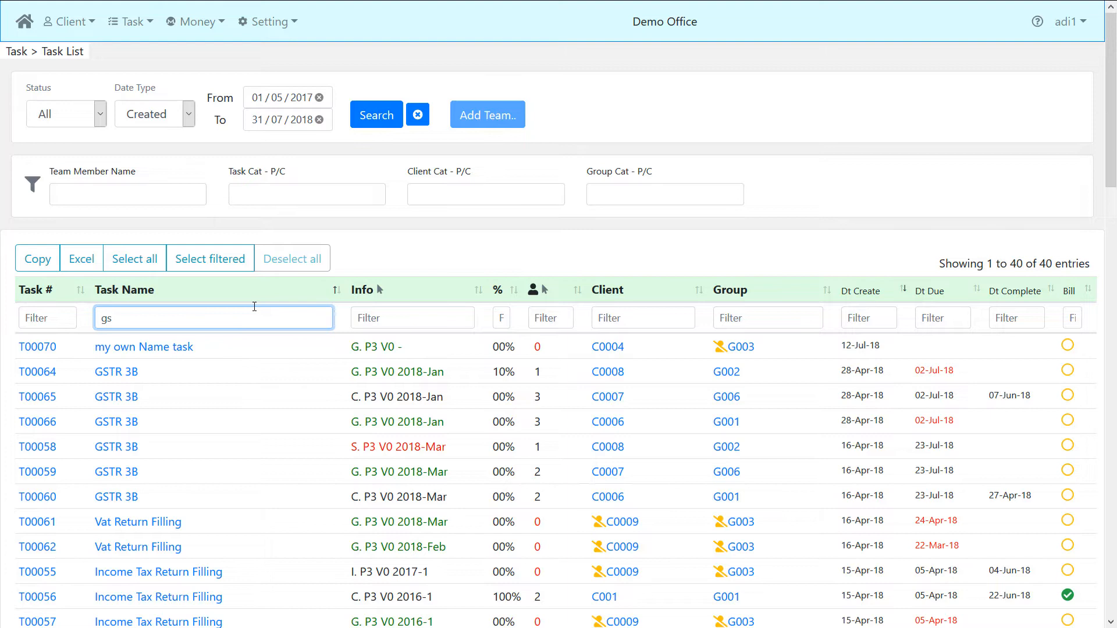
pyautogui.write('gstr1')
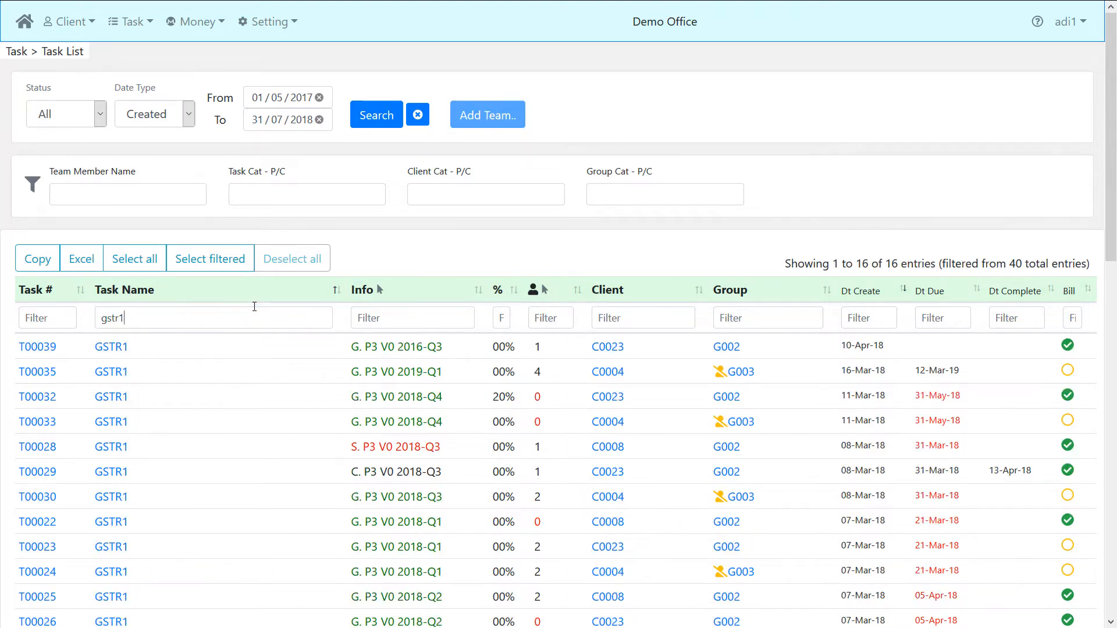
pyautogui.write('0')
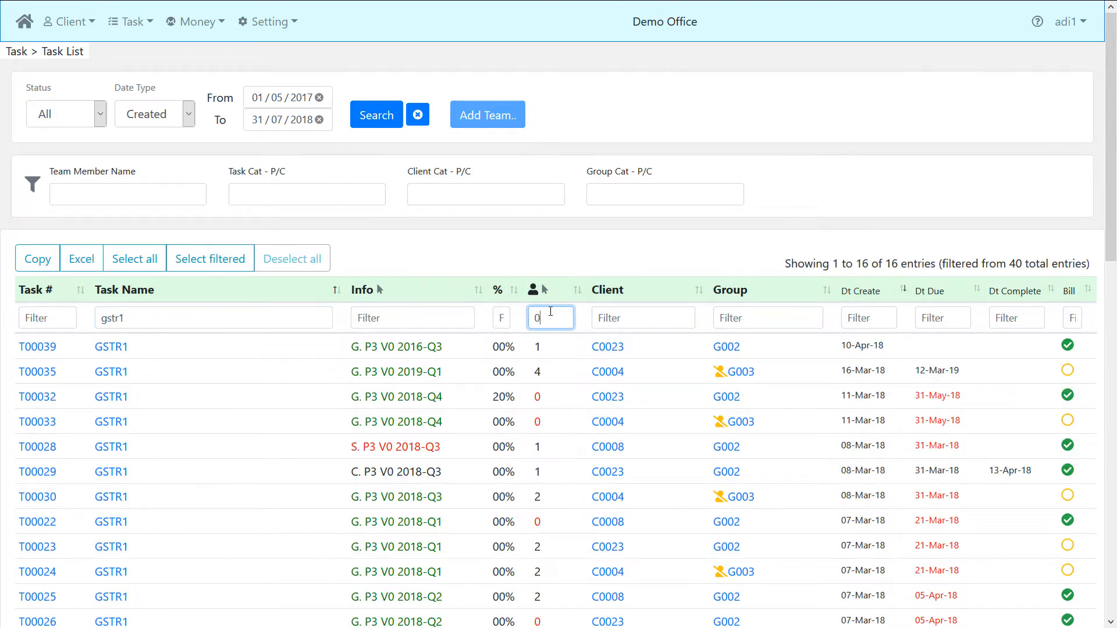
pyautogui.write('0')
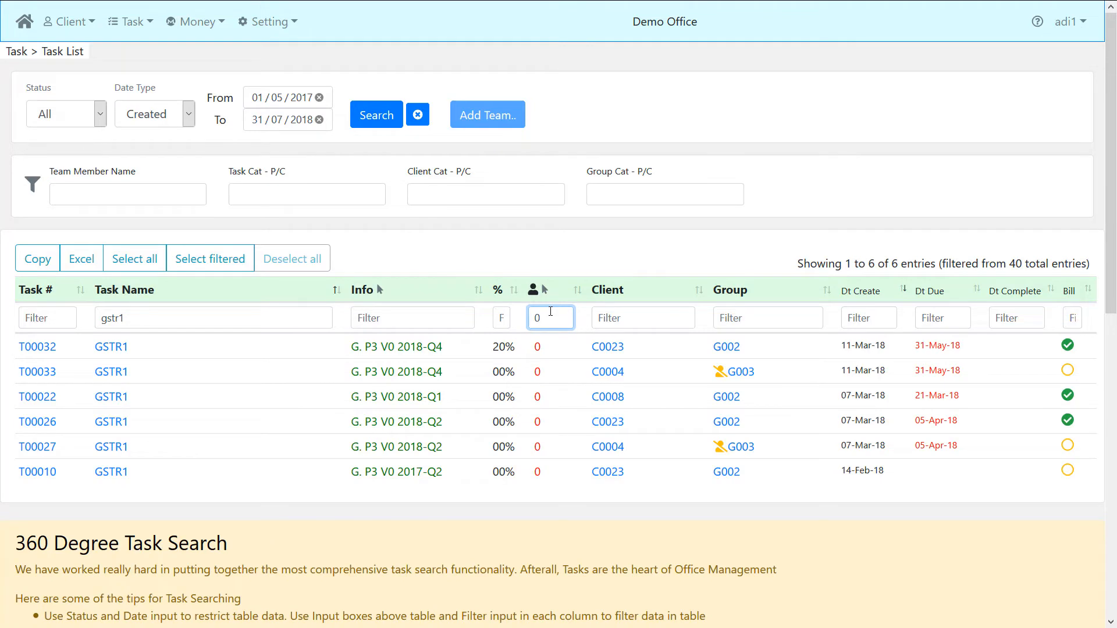
pyautogui.click(210, 258)
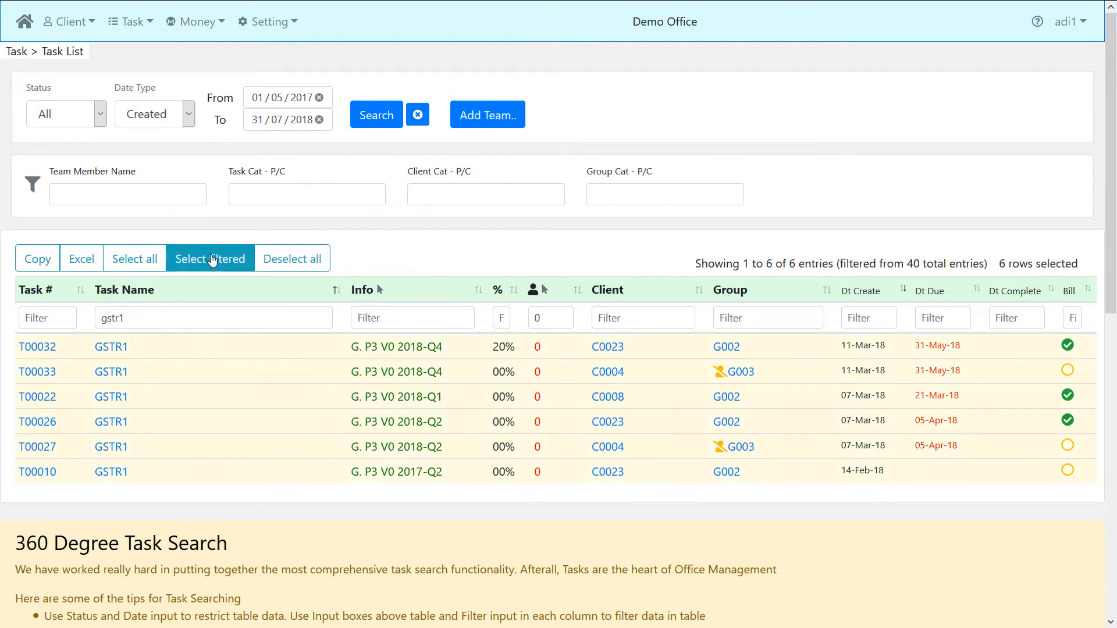